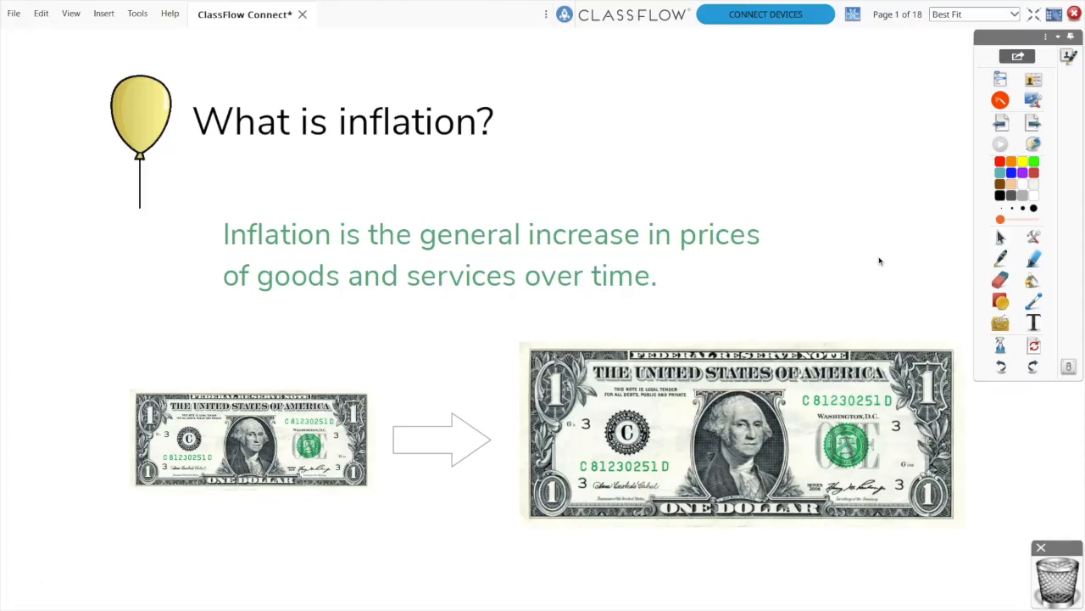
mouse_move(839, 201)
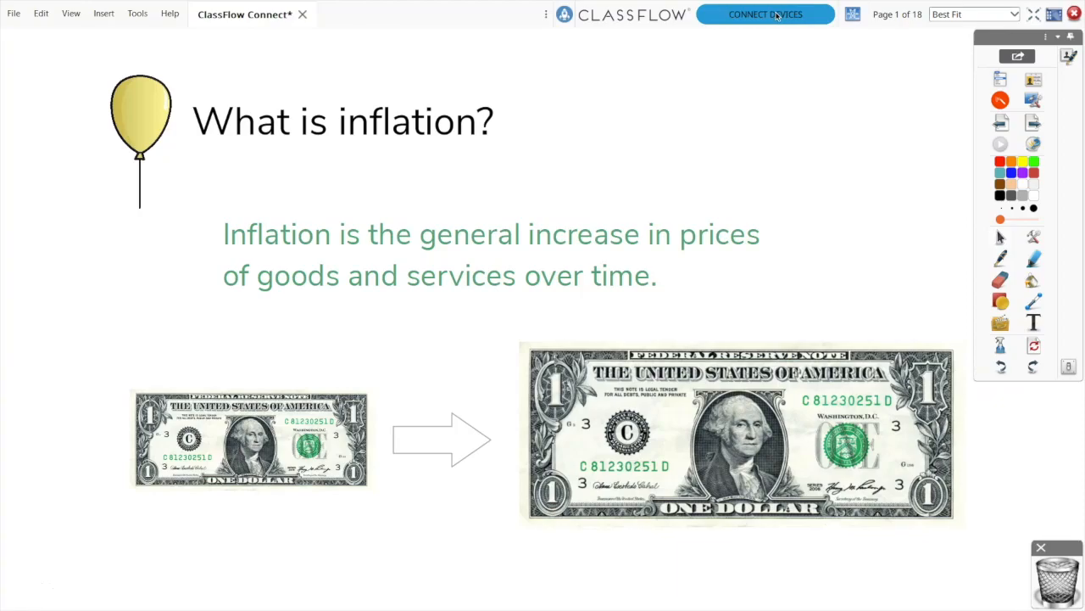
click(766, 15)
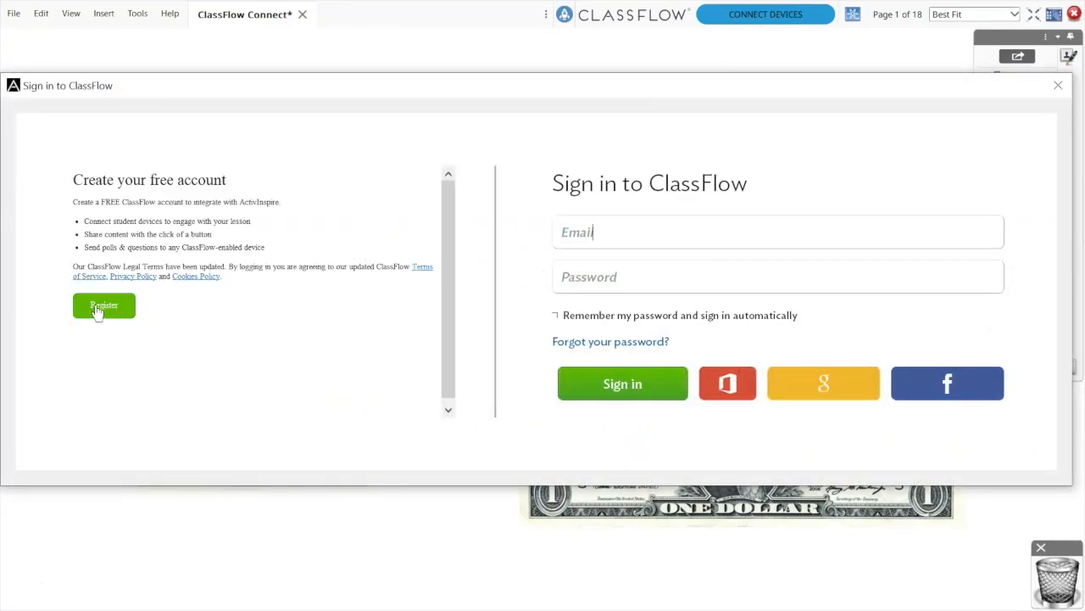
mouse_move(114, 315)
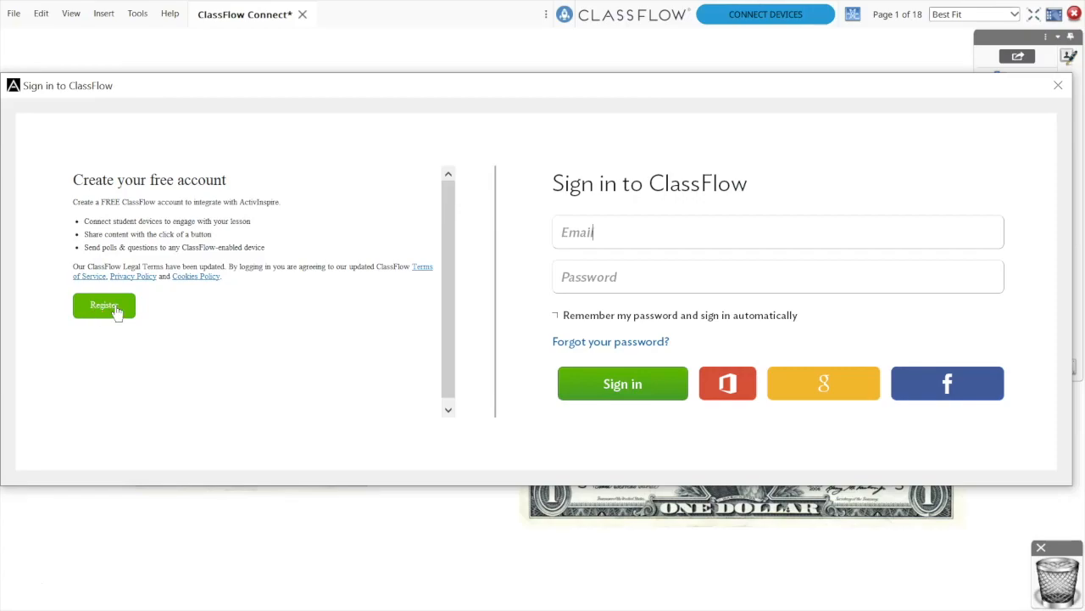
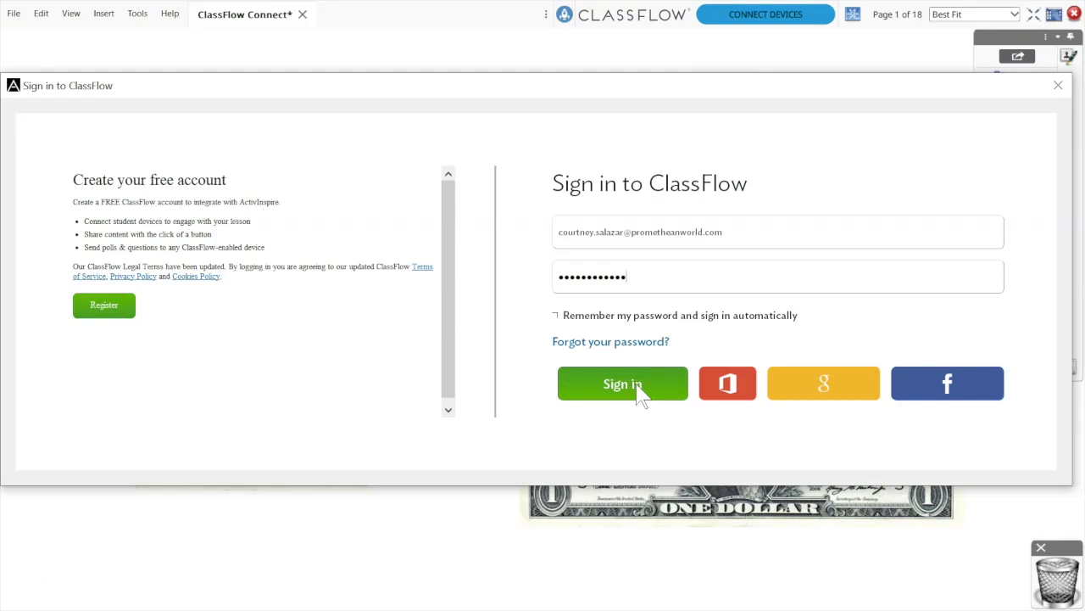
mouse_move(814, 398)
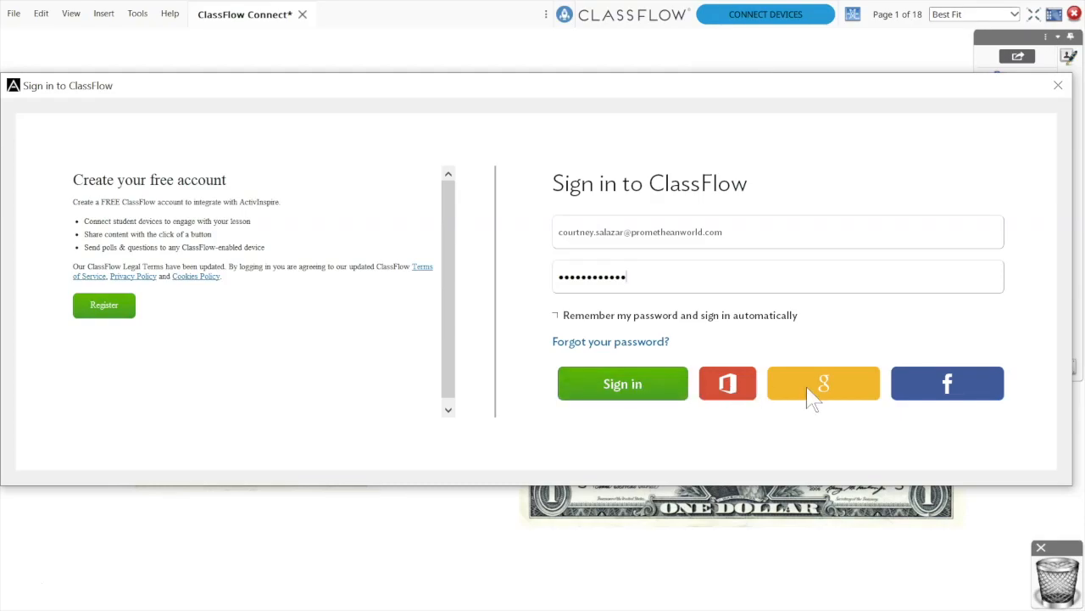
click(623, 382)
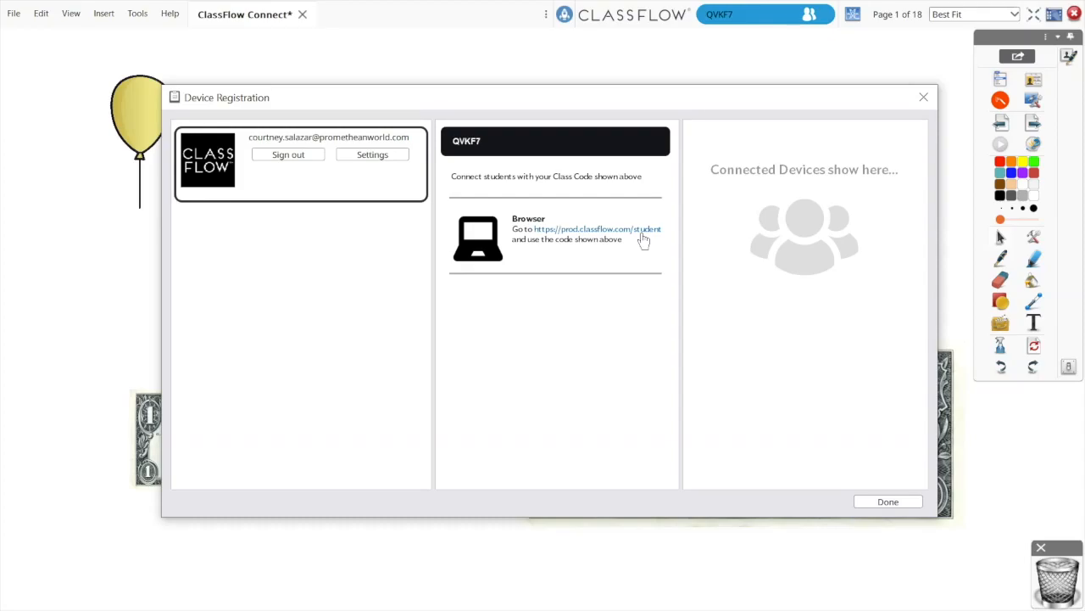
click(596, 228)
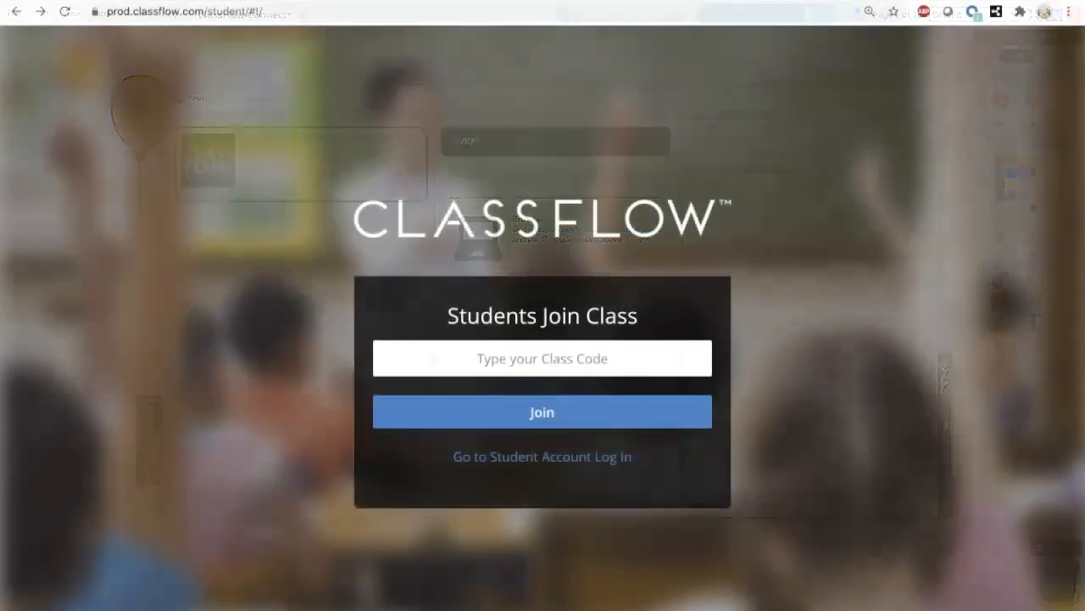
text(Q V)
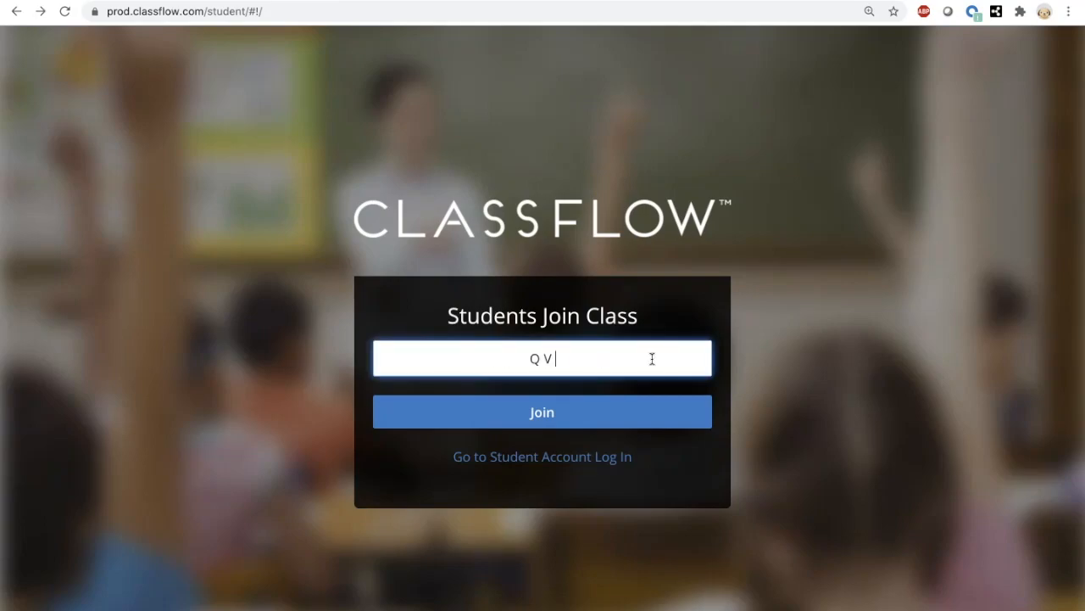
click(542, 411)
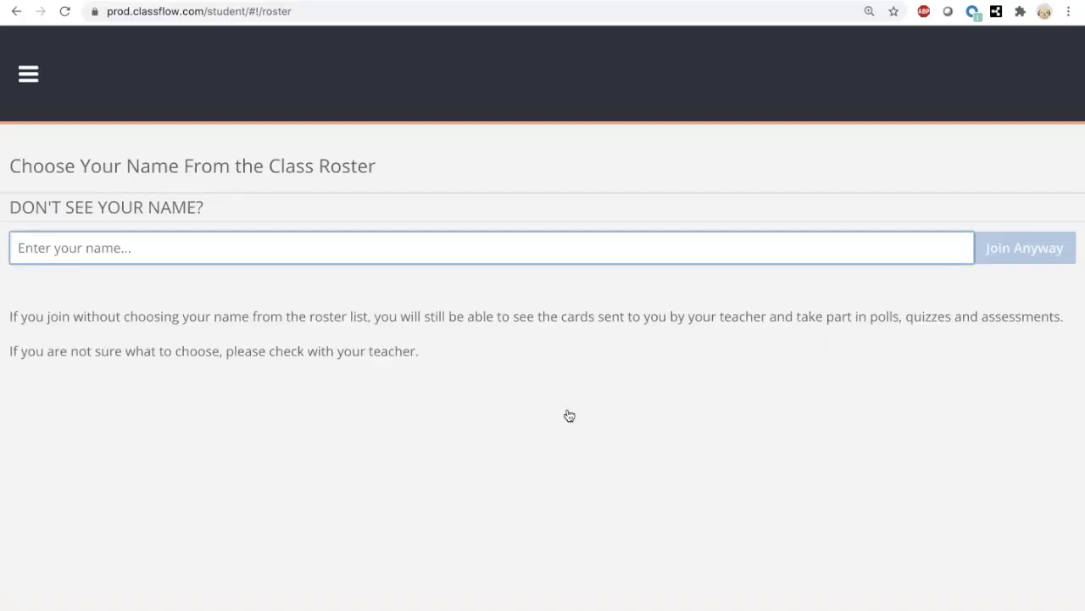
text(Khalil)
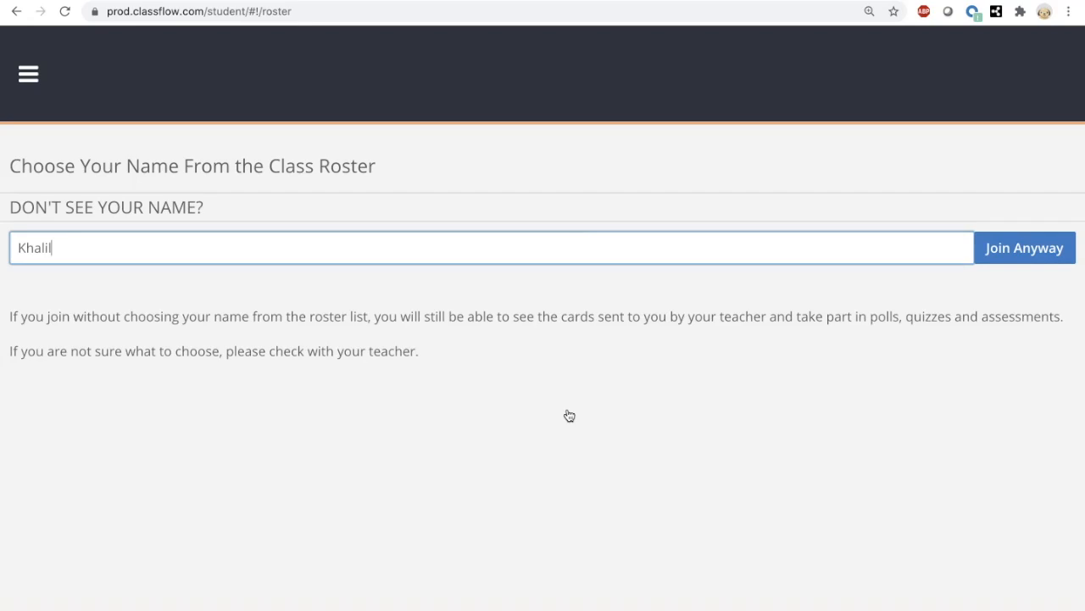
click(1025, 248)
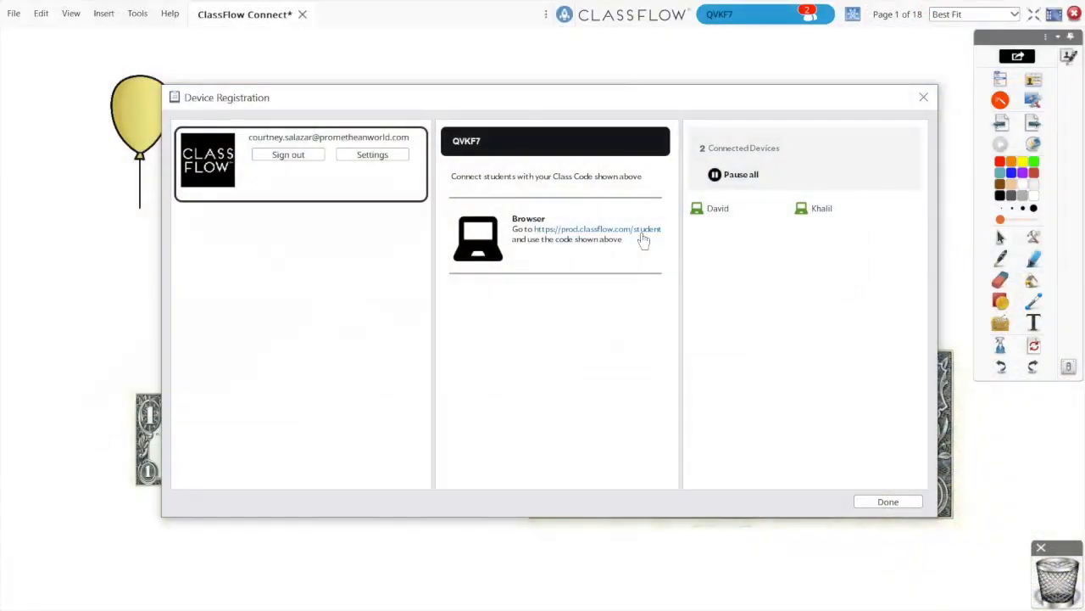
mouse_move(798, 222)
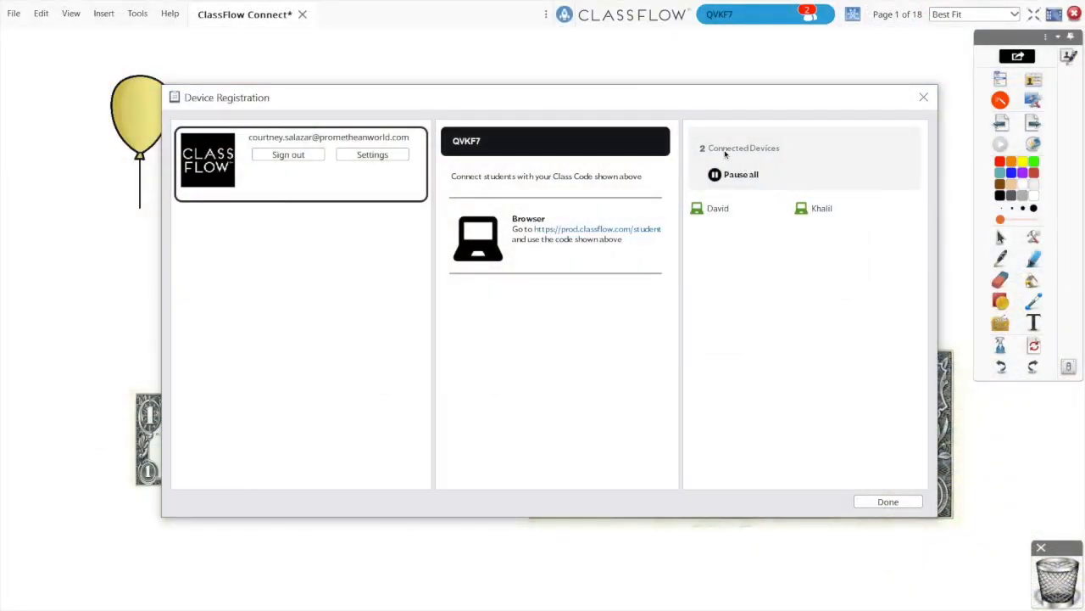
Finish device registration with Done, returning to the inflation page.
click(888, 501)
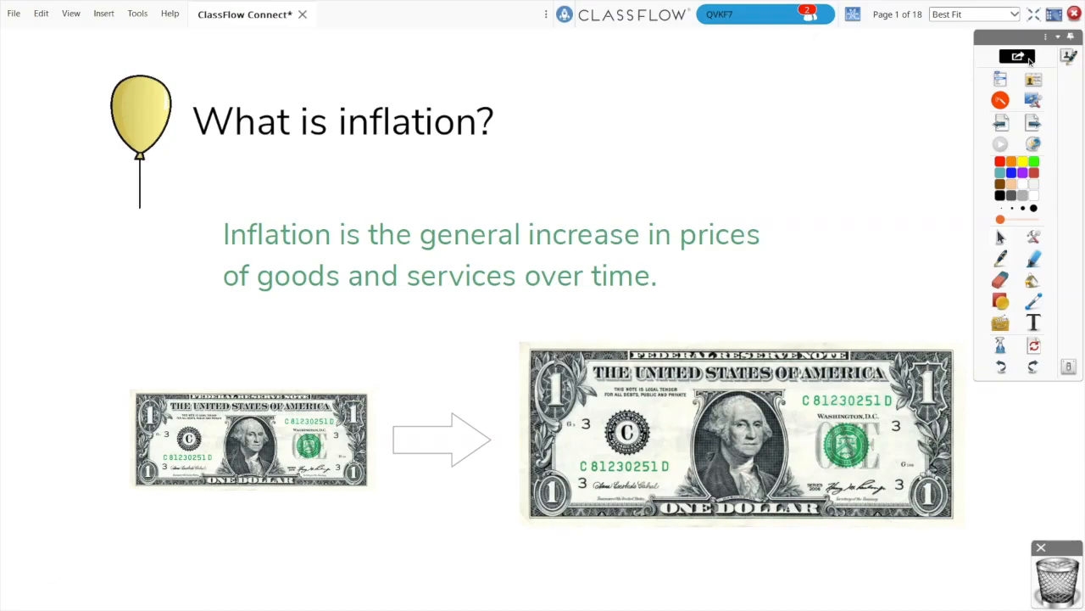
mouse_move(1020, 58)
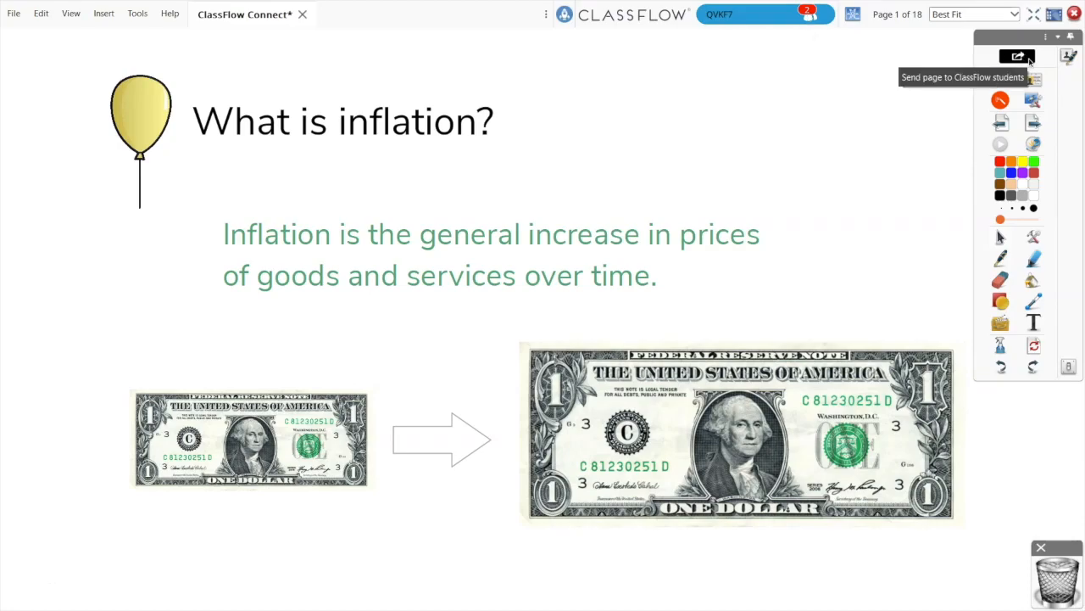
Send the inflation page to the connected ClassFlow students.
click(1018, 56)
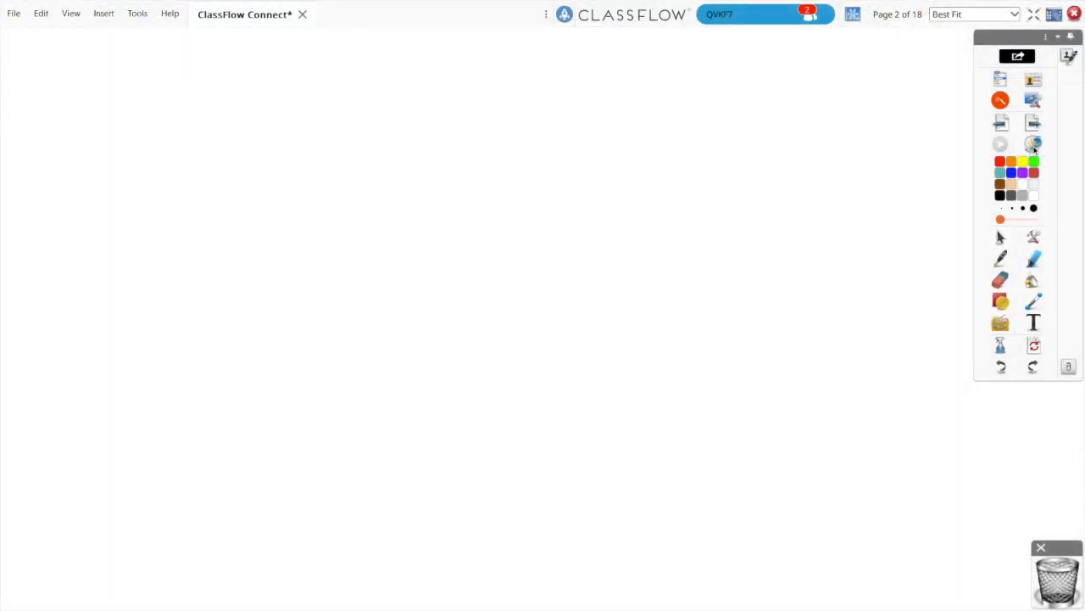
mouse_move(1033, 145)
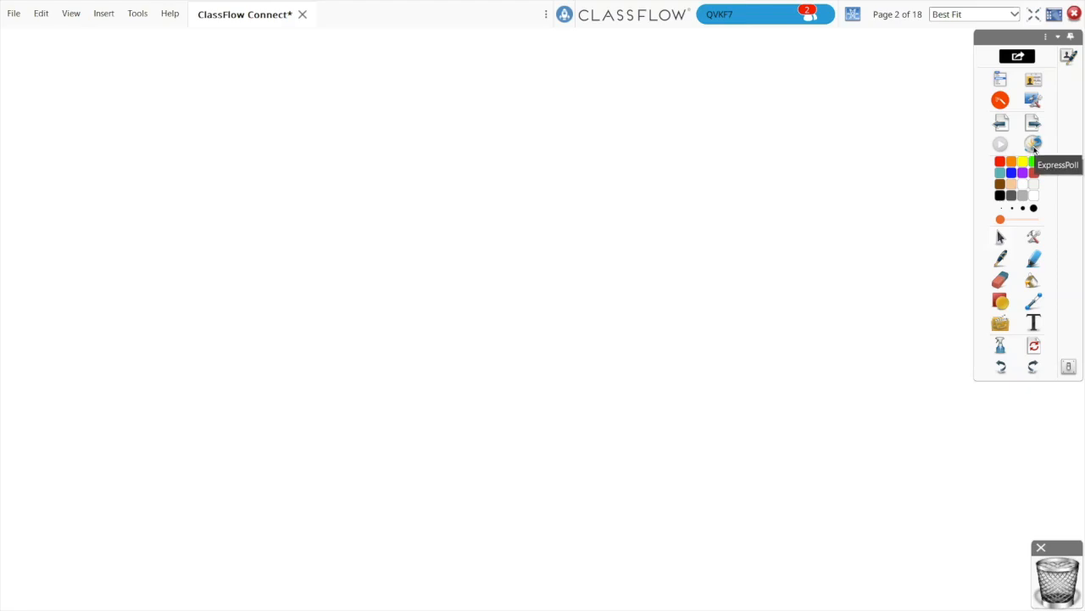
Start an ExpressPoll multiple-choice question for the connected students.
click(1034, 143)
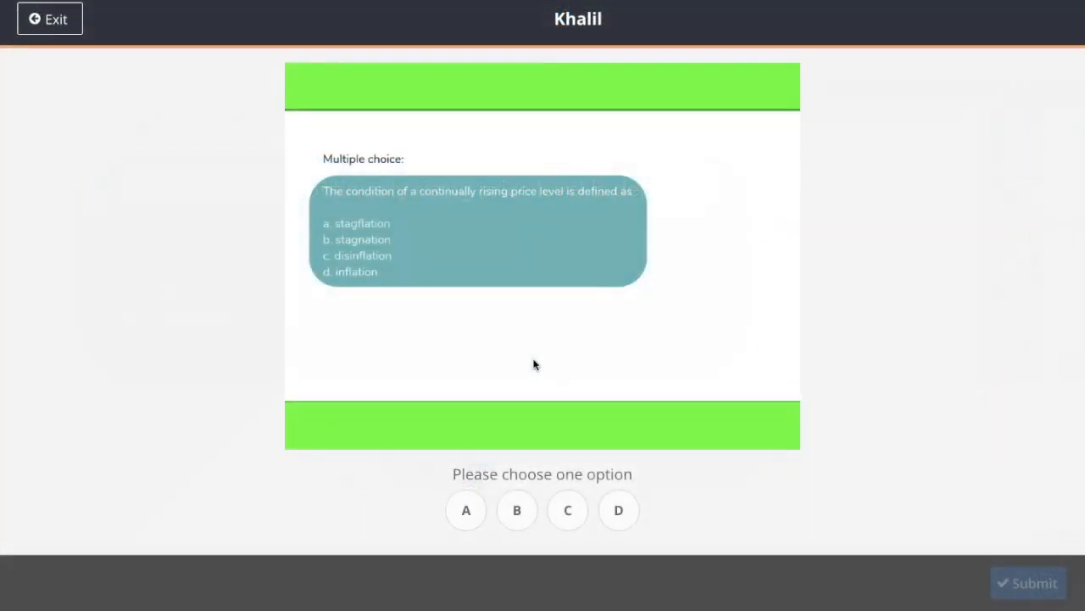
mouse_move(619, 510)
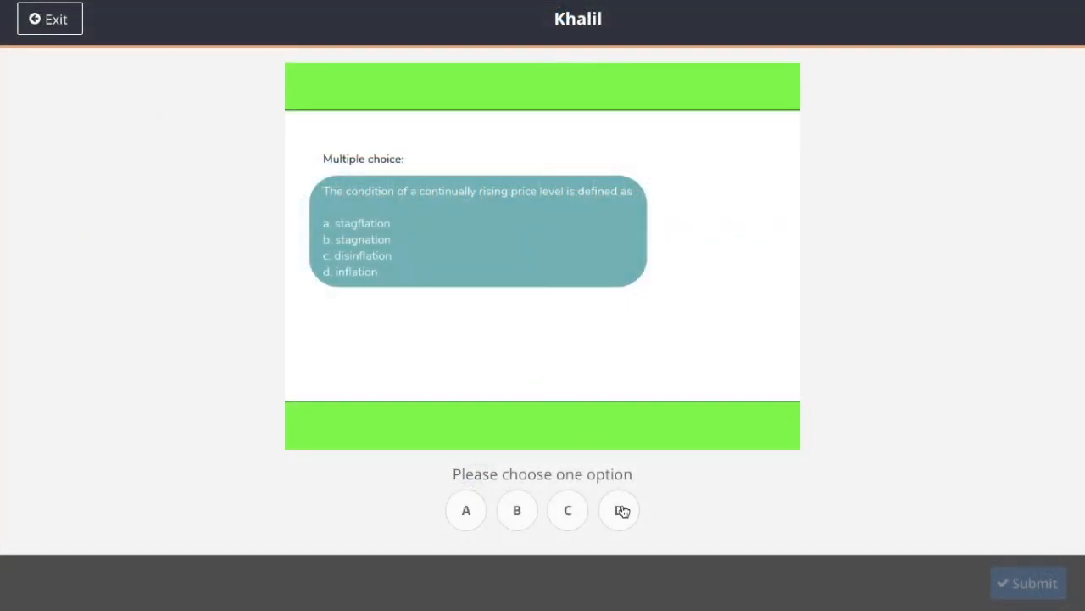
Answer D, inflation, on Khalil's student device.
click(1029, 582)
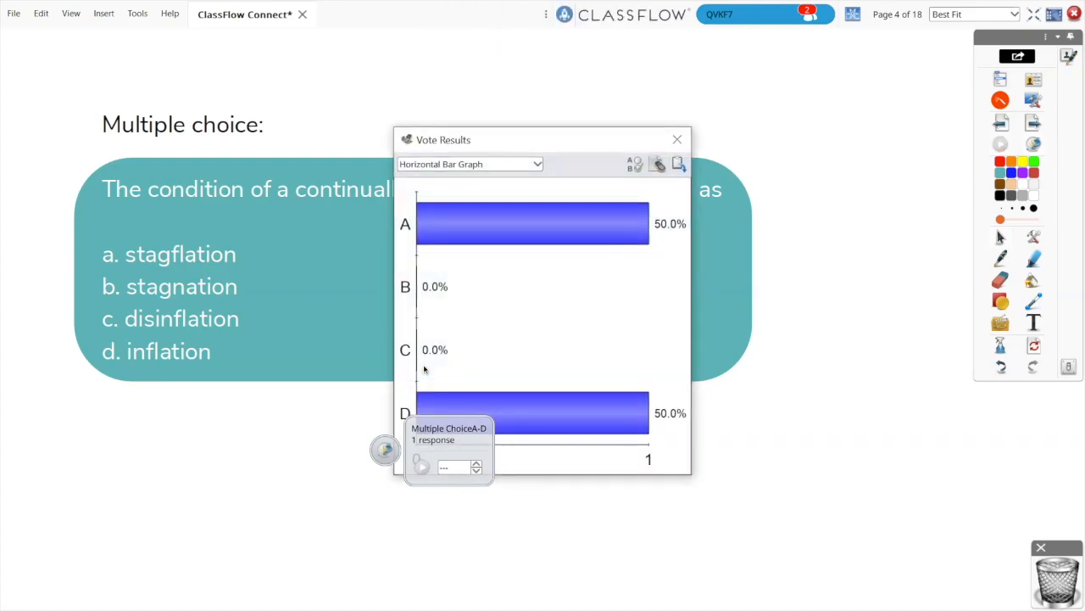
Keep the vote results as a Horizontal Bar Graph, A and D each at 50%.
click(384, 451)
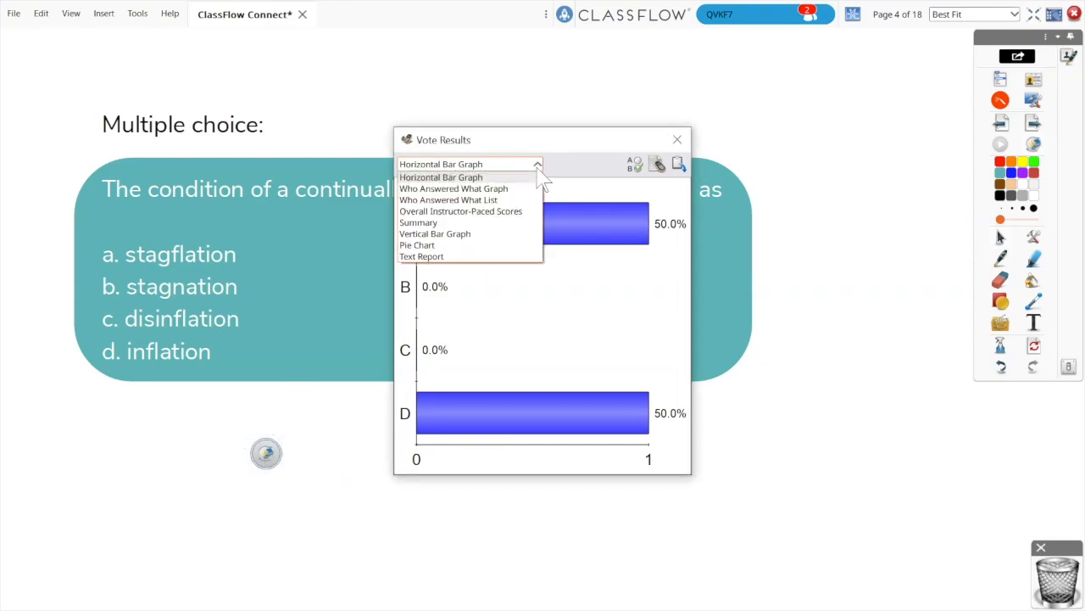
click(440, 176)
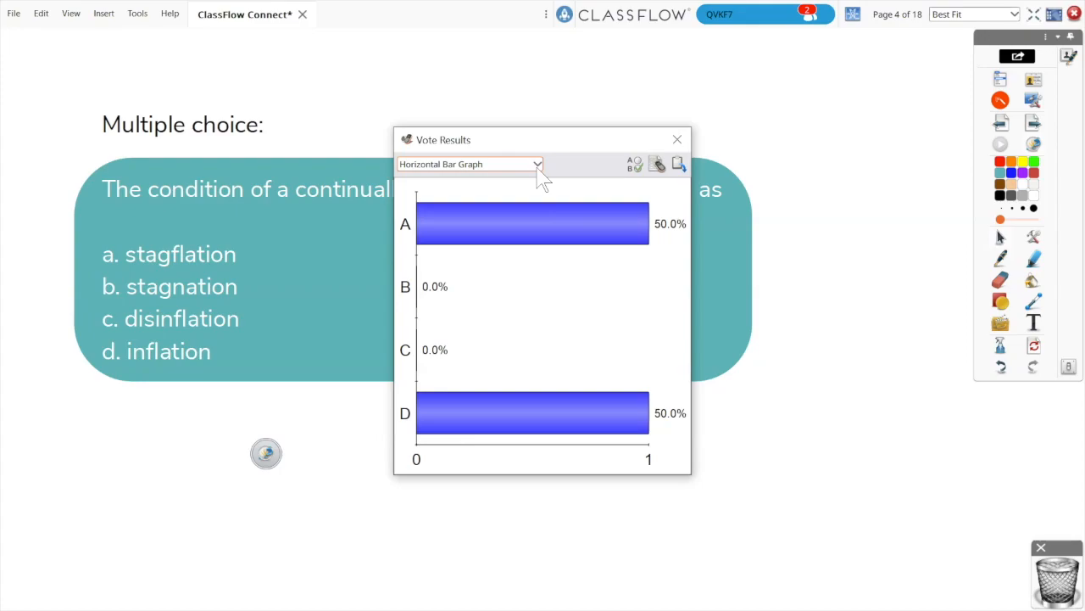
mouse_move(634, 163)
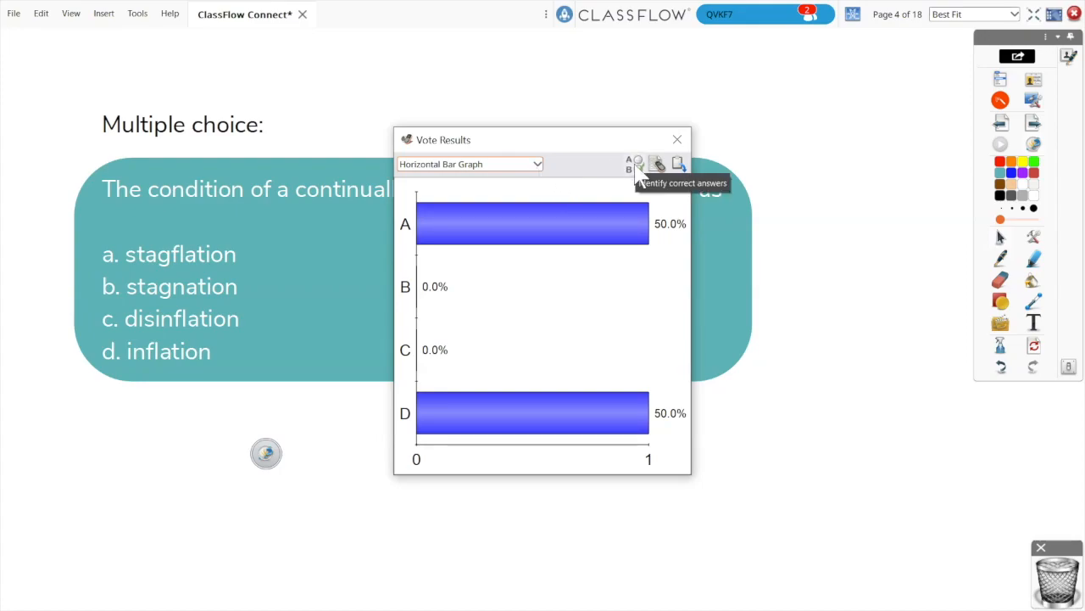
mouse_move(658, 164)
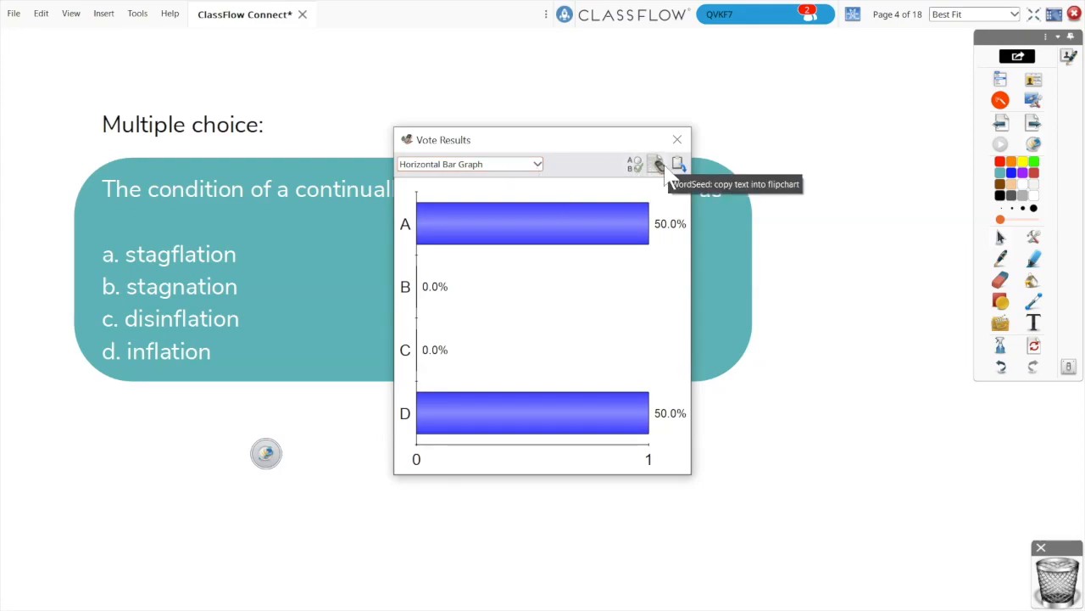